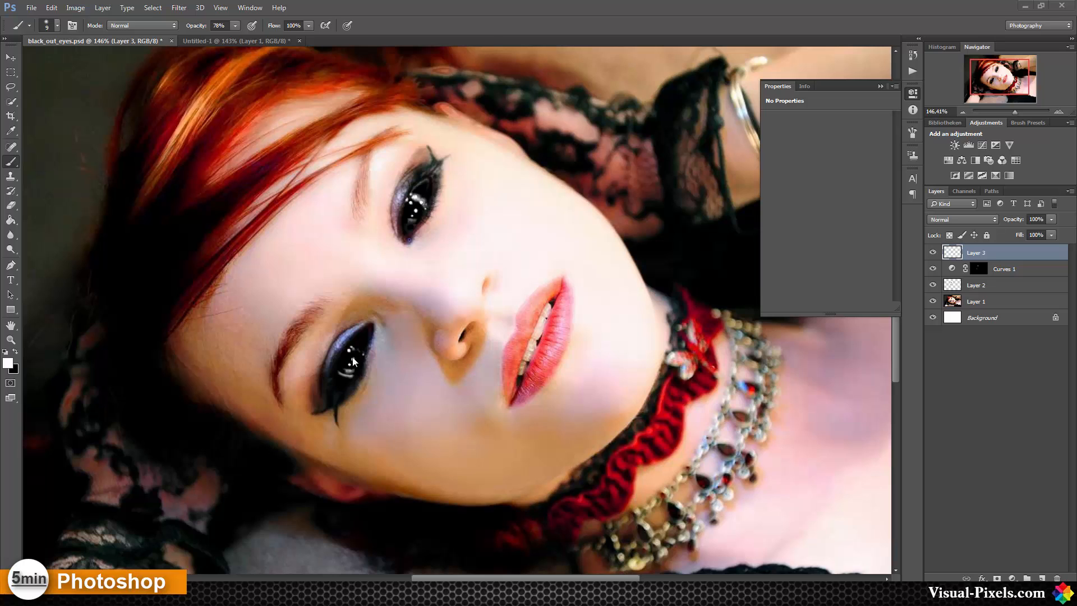
mouse_move(362, 363)
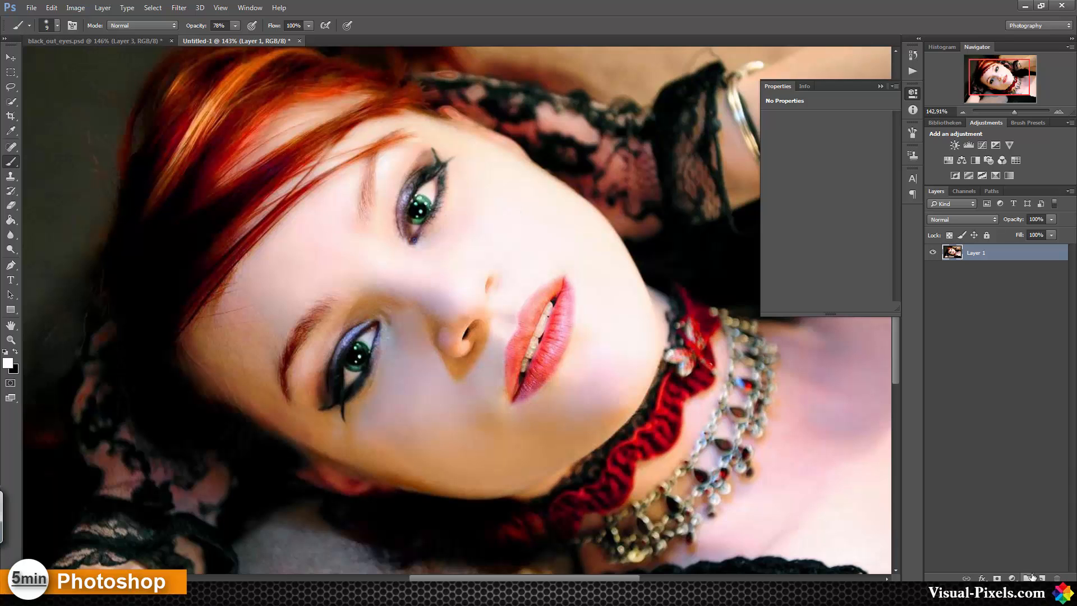
Add a new layer and paint both eyeballs solid black with a 100% opacity brush
click(1027, 577)
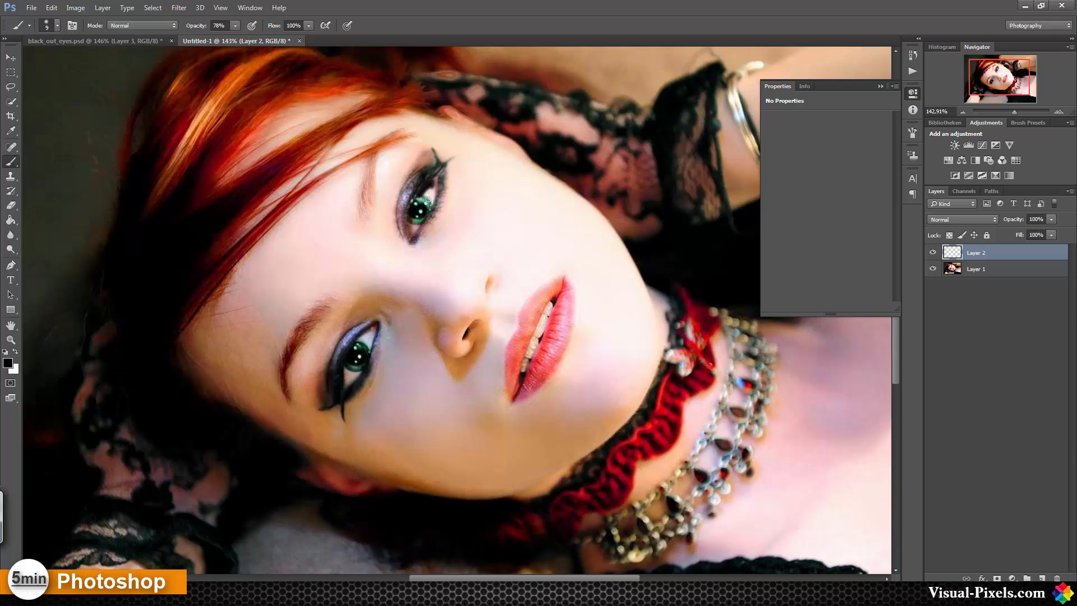
mouse_move(413, 219)
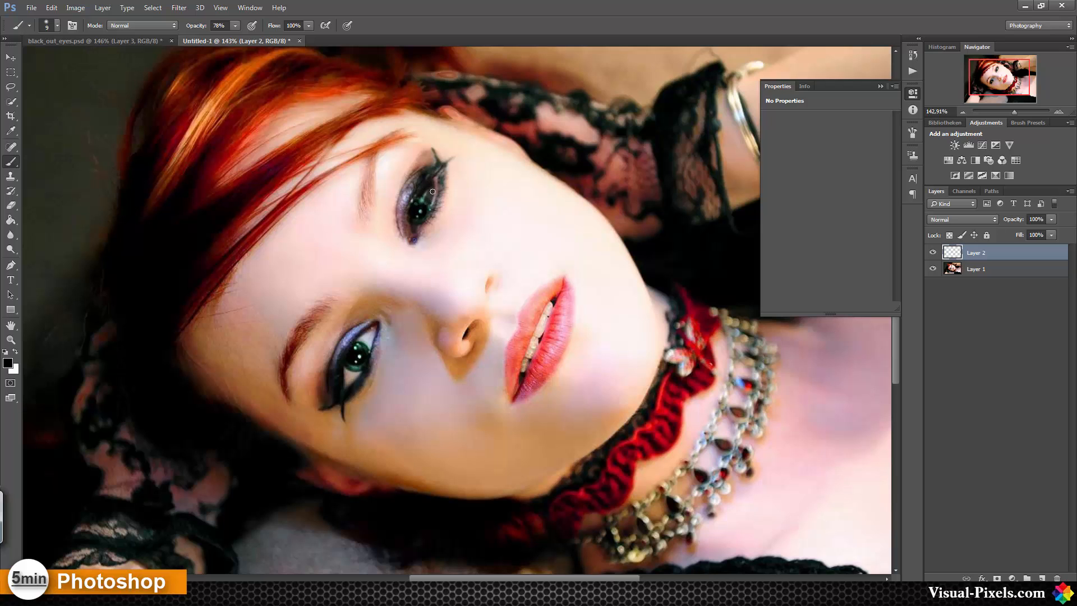
click(234, 26)
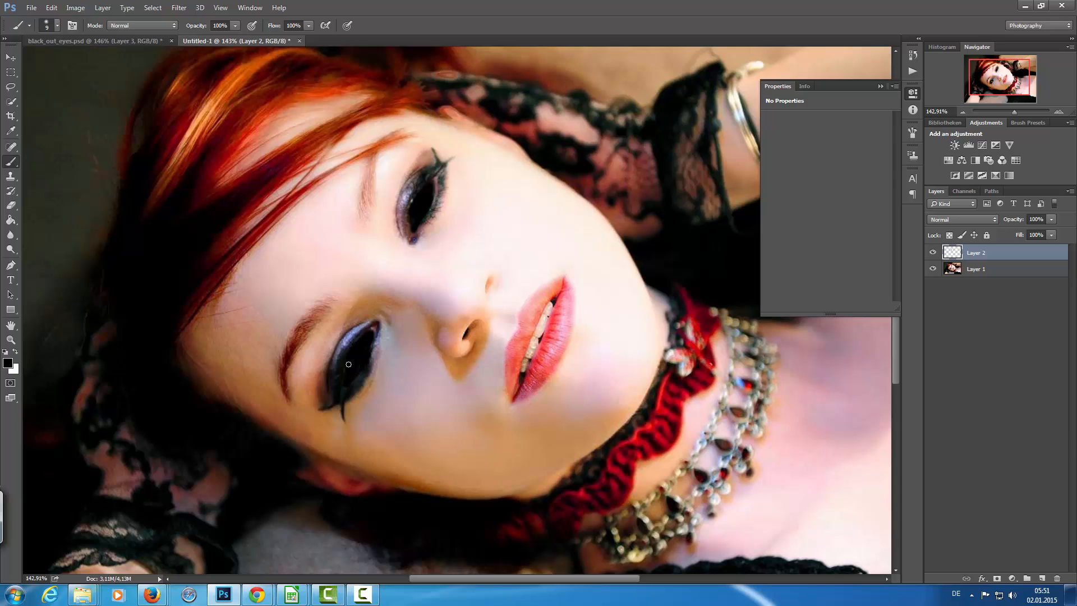
mouse_move(418, 256)
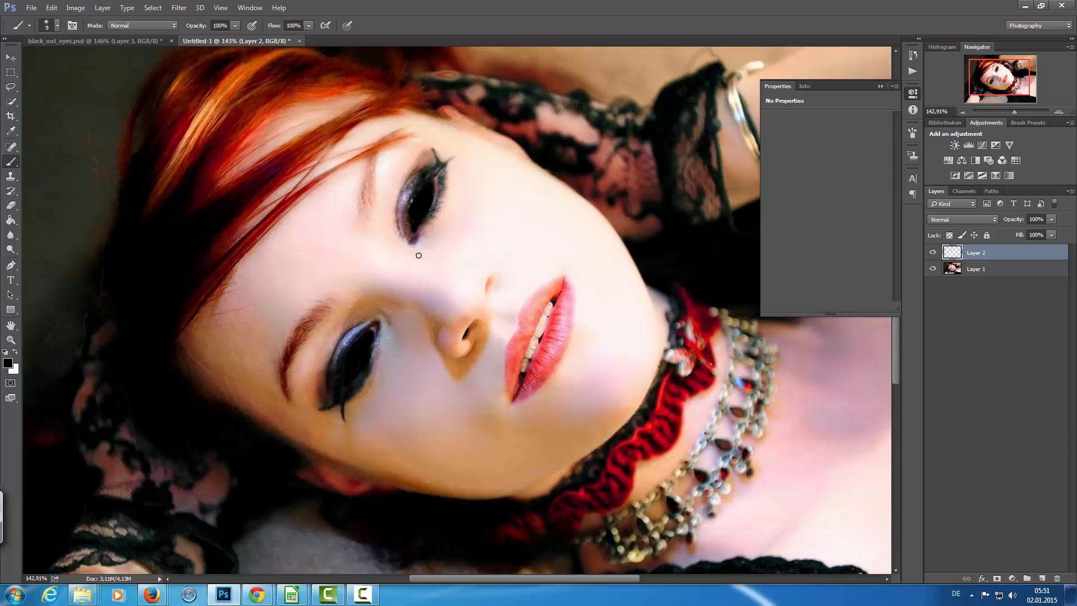
mouse_move(459, 193)
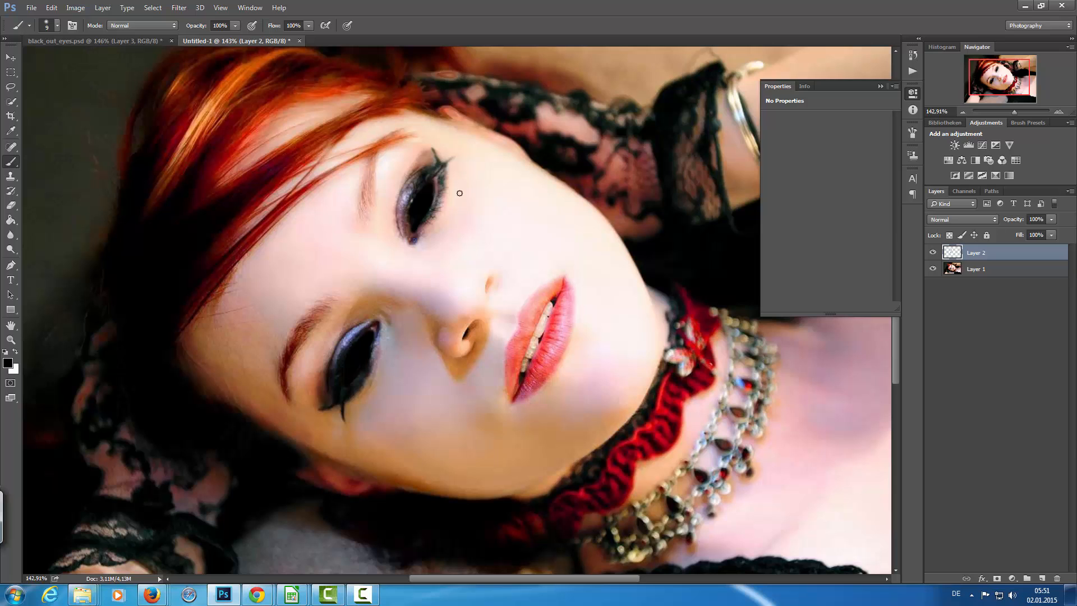
mouse_move(433, 204)
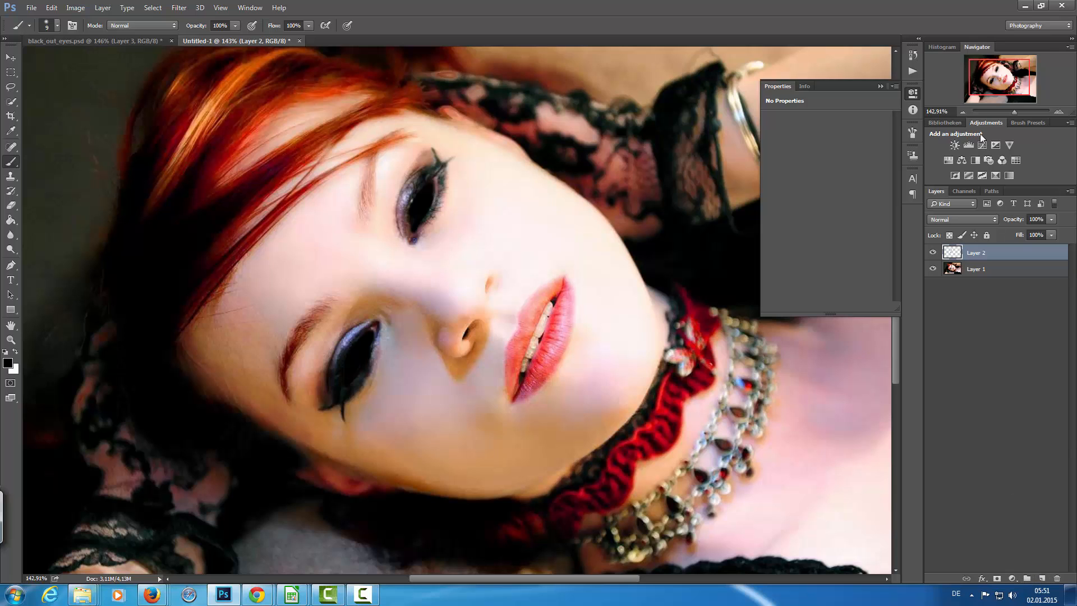
Add a Curves adjustment bent to darken, then invert its mask to black to hide the effect
click(982, 145)
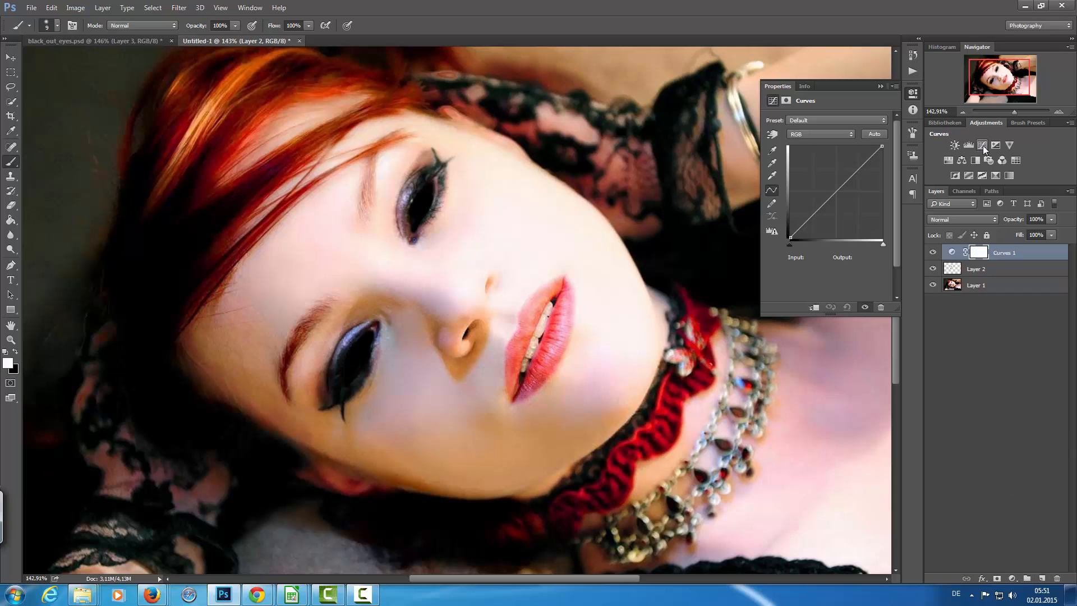
click(833, 198)
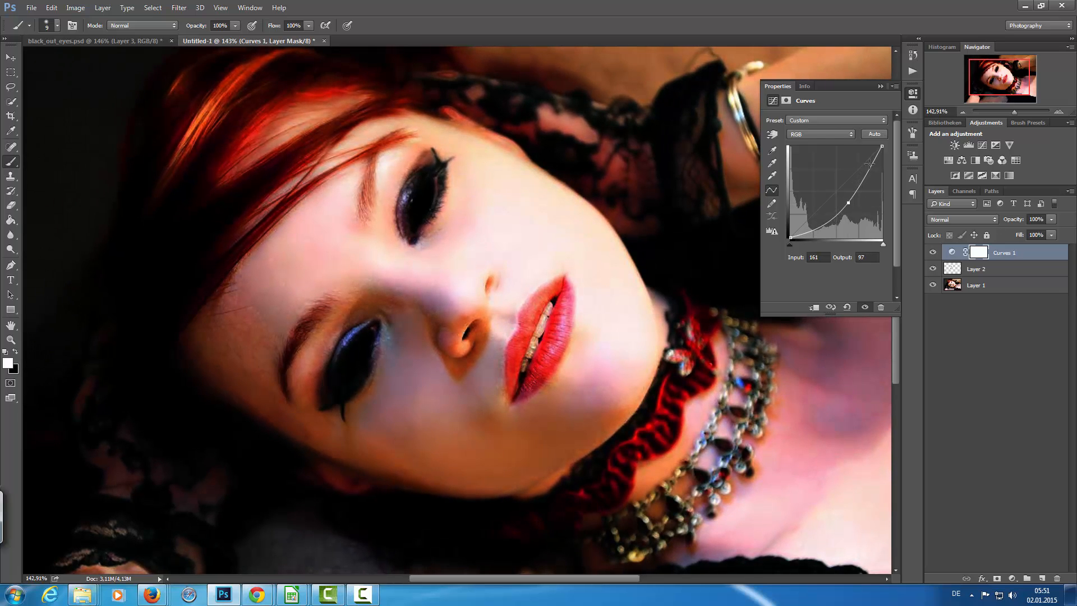
click(978, 252)
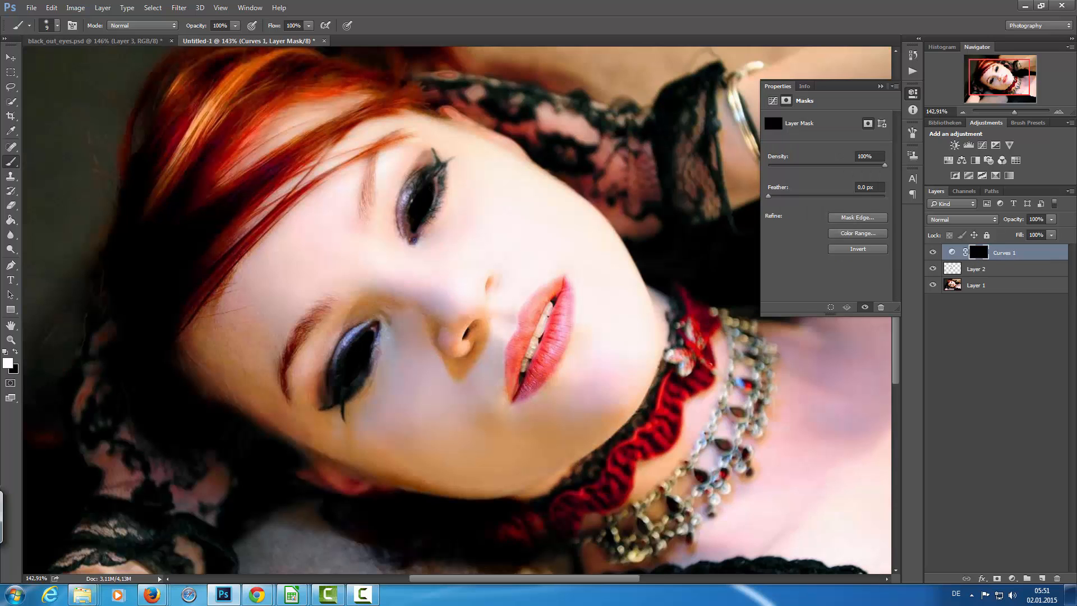
mouse_move(434, 179)
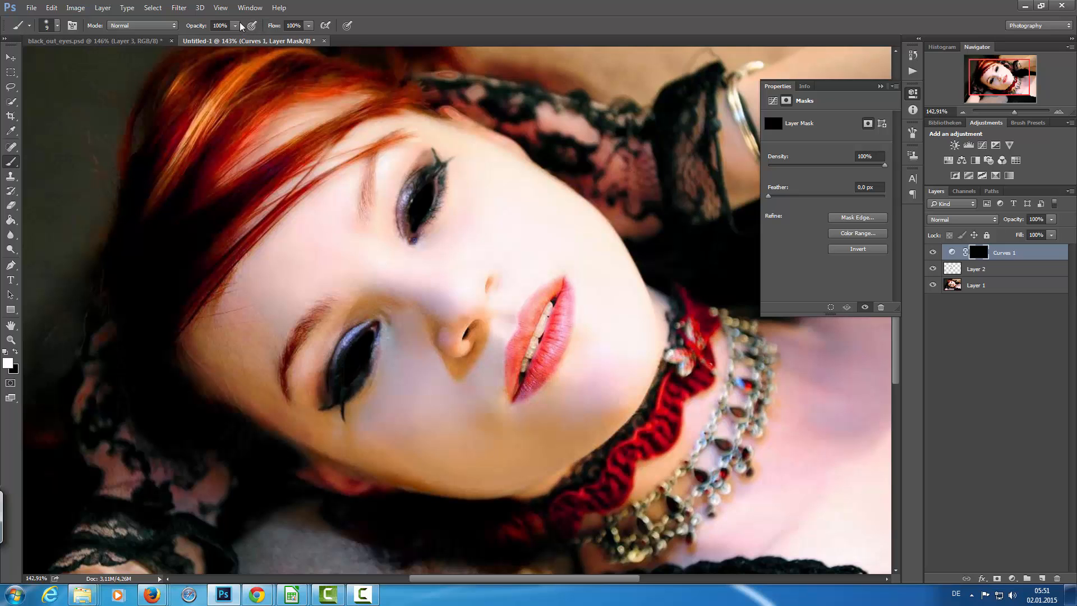
Lower the paint opacity to 66%, then show only the original green-eyed photo layer
click(236, 26)
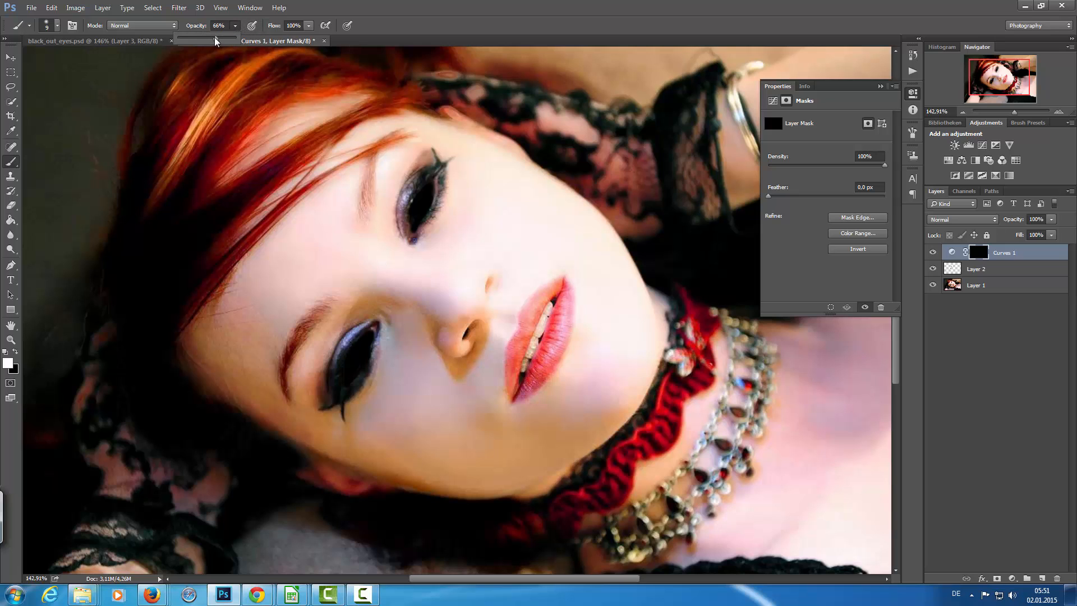
mouse_move(460, 216)
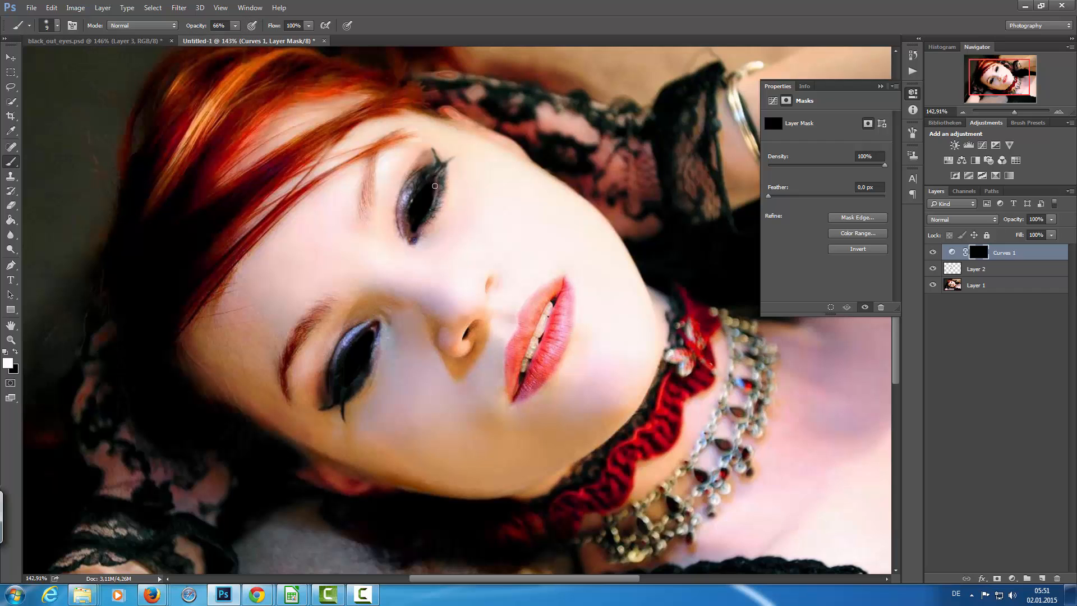
mouse_move(434, 175)
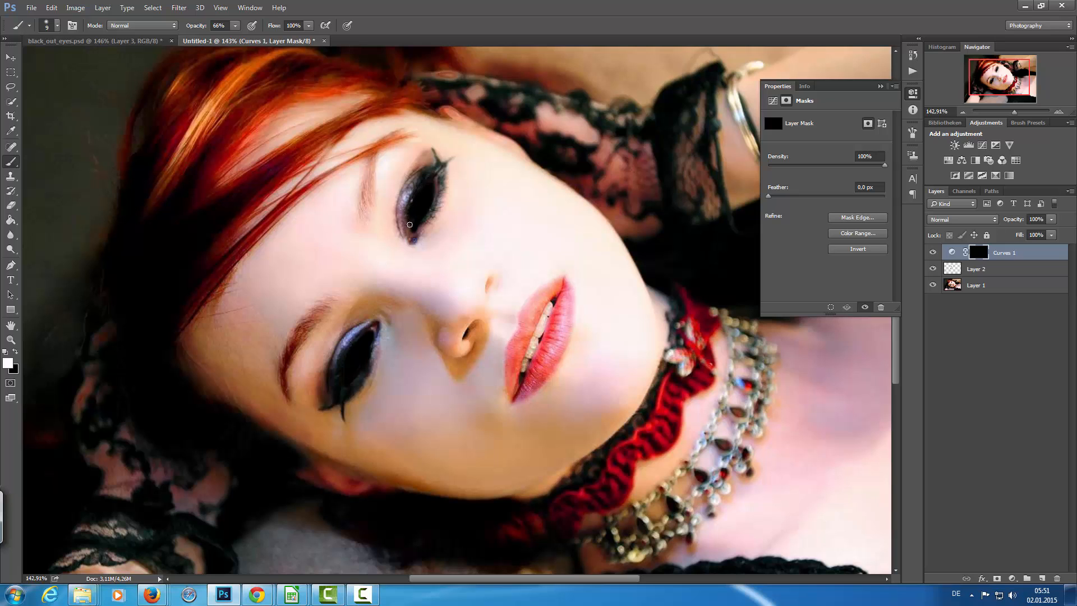
mouse_move(435, 194)
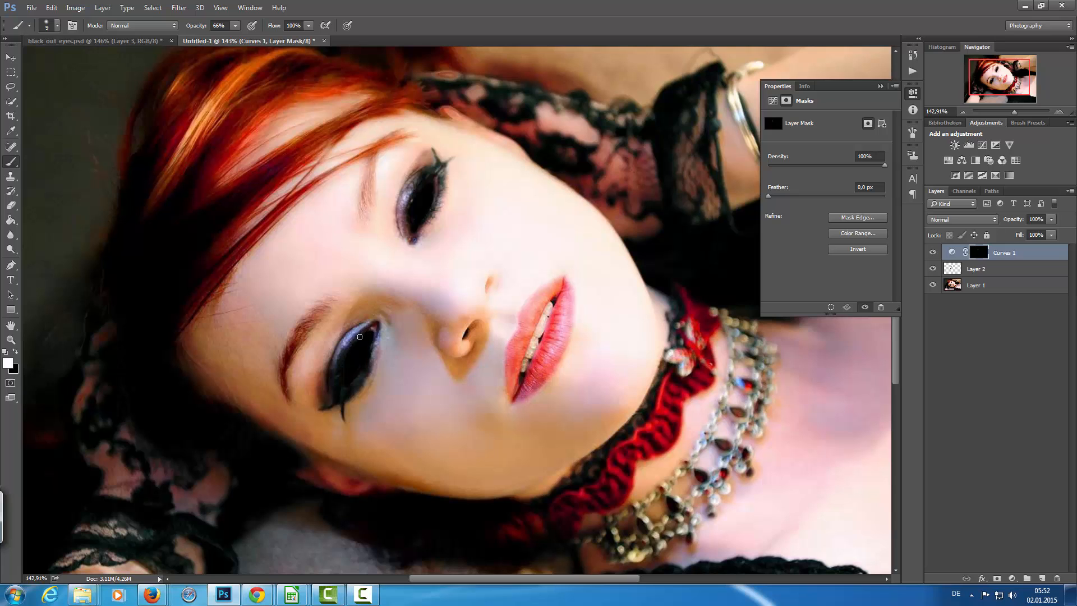
mouse_move(375, 334)
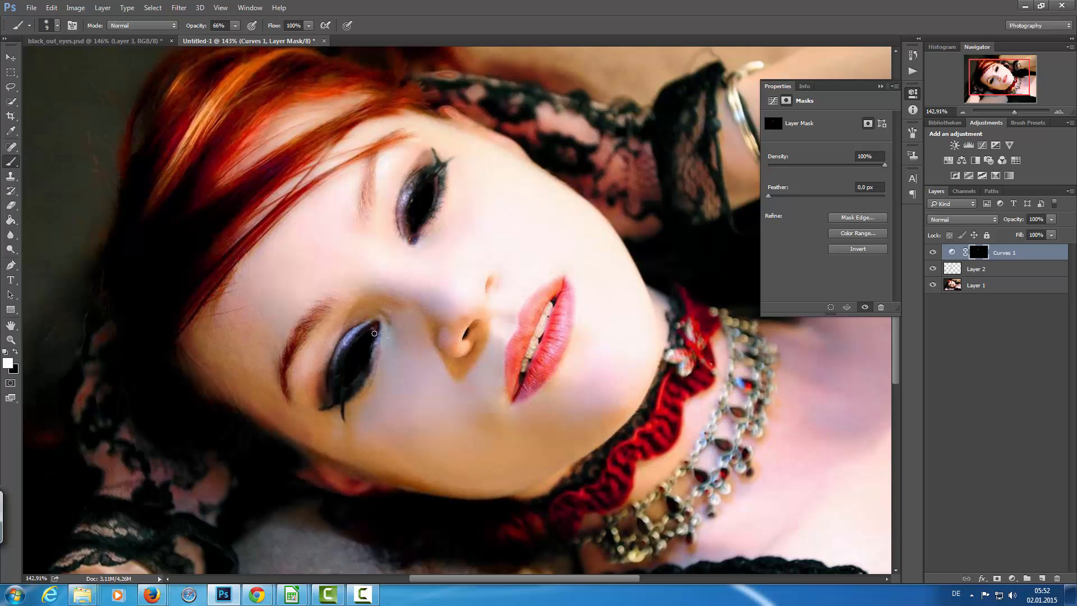
mouse_move(345, 390)
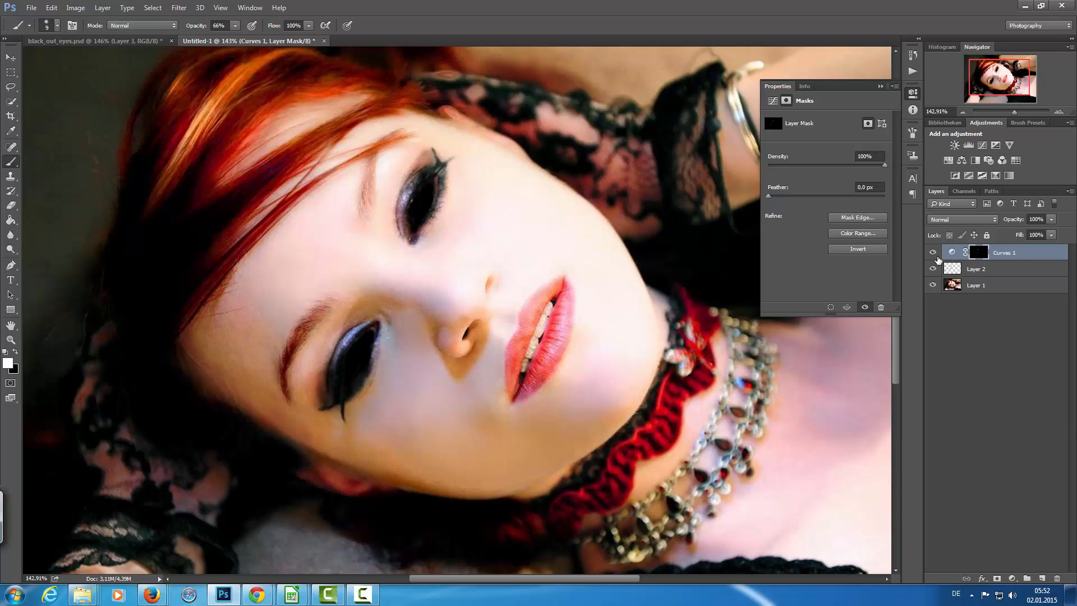
click(931, 268)
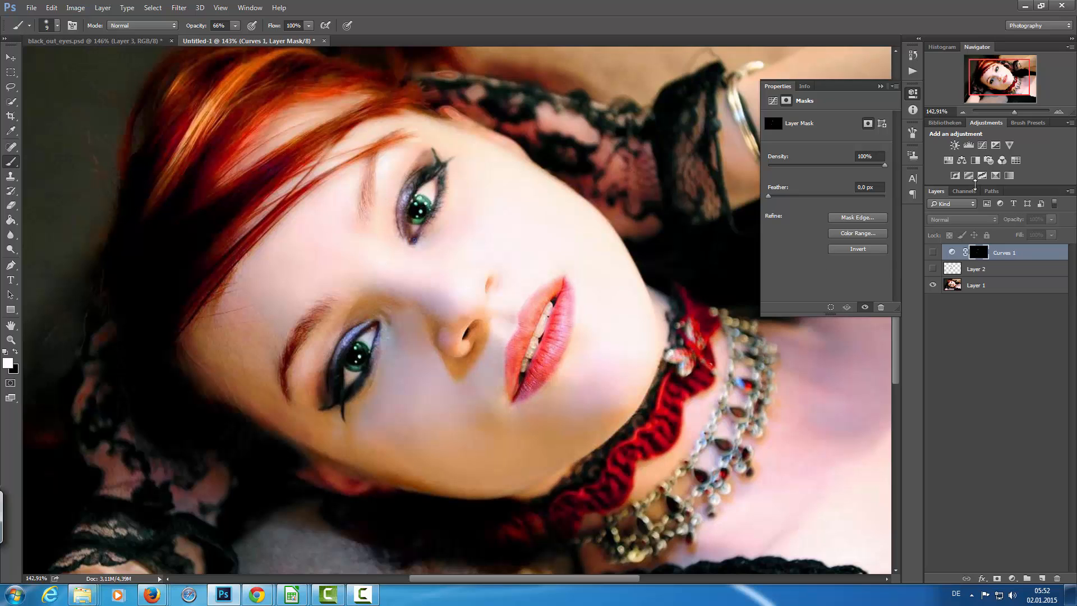
Select the original photo, Layer 1, and bring up its colour channels
click(965, 190)
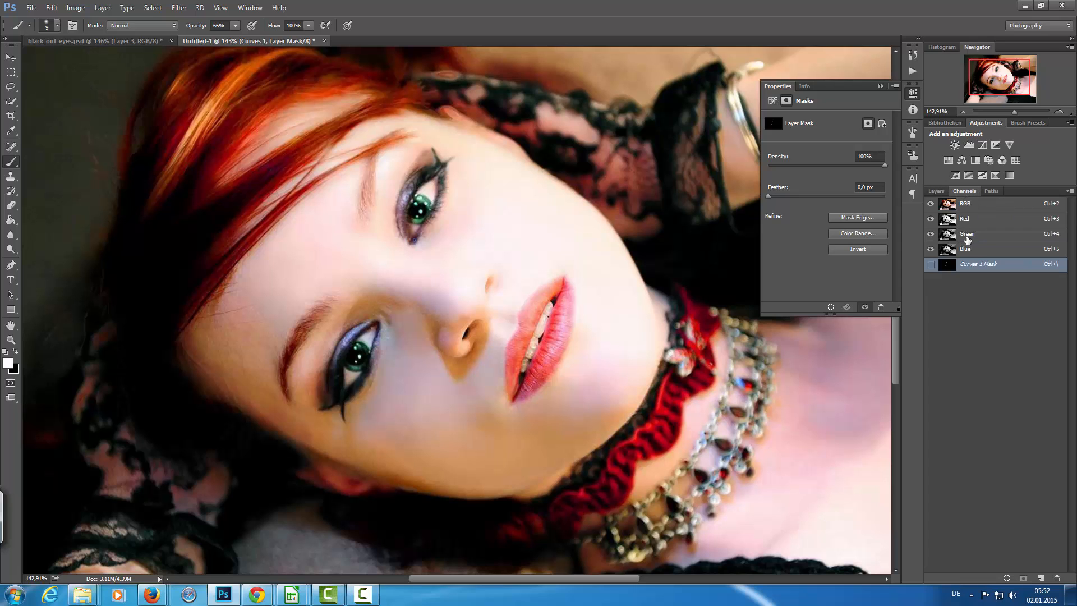
click(935, 191)
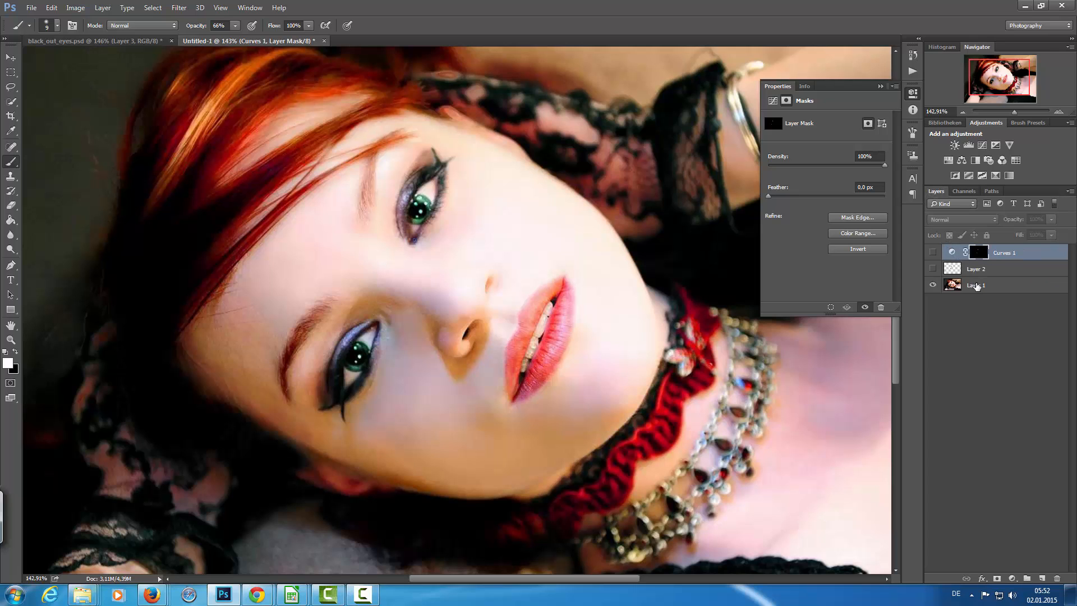
click(976, 284)
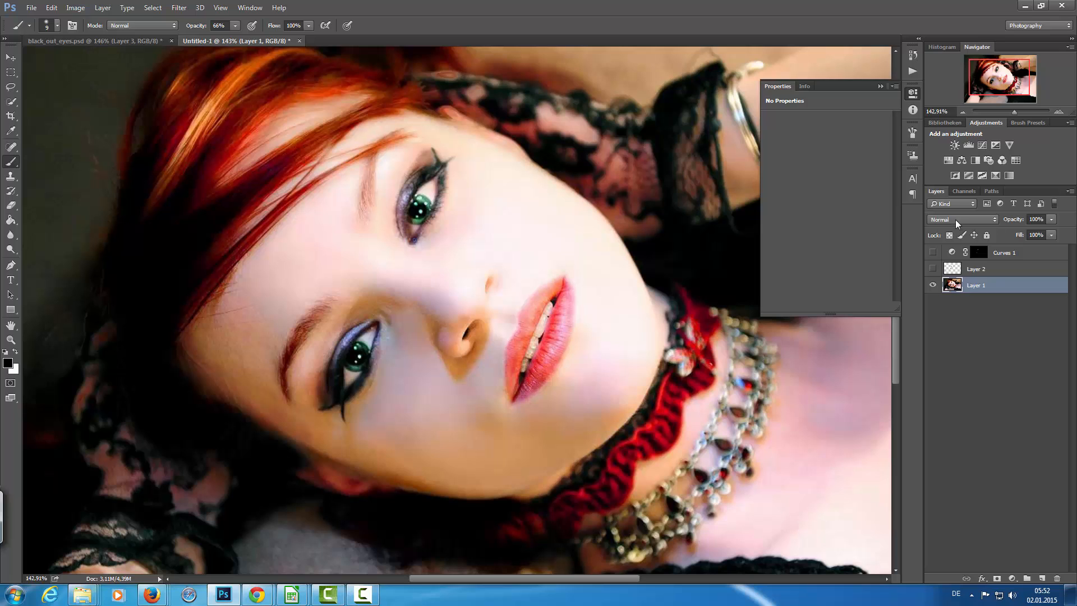
click(965, 191)
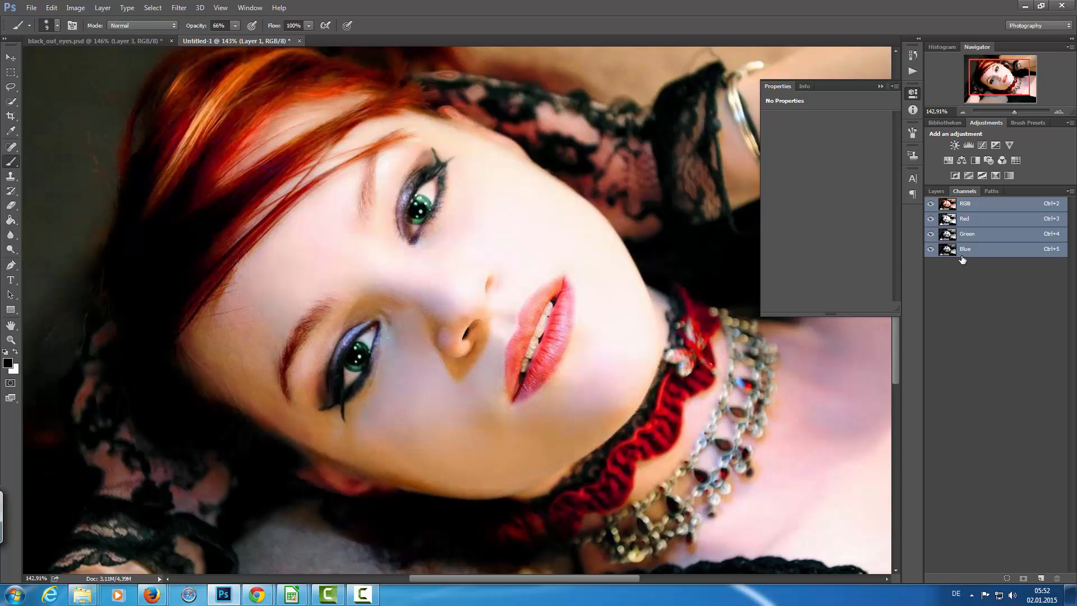
Load the Blue channel's brightness as a selection and return to the full-colour RGB view
click(964, 249)
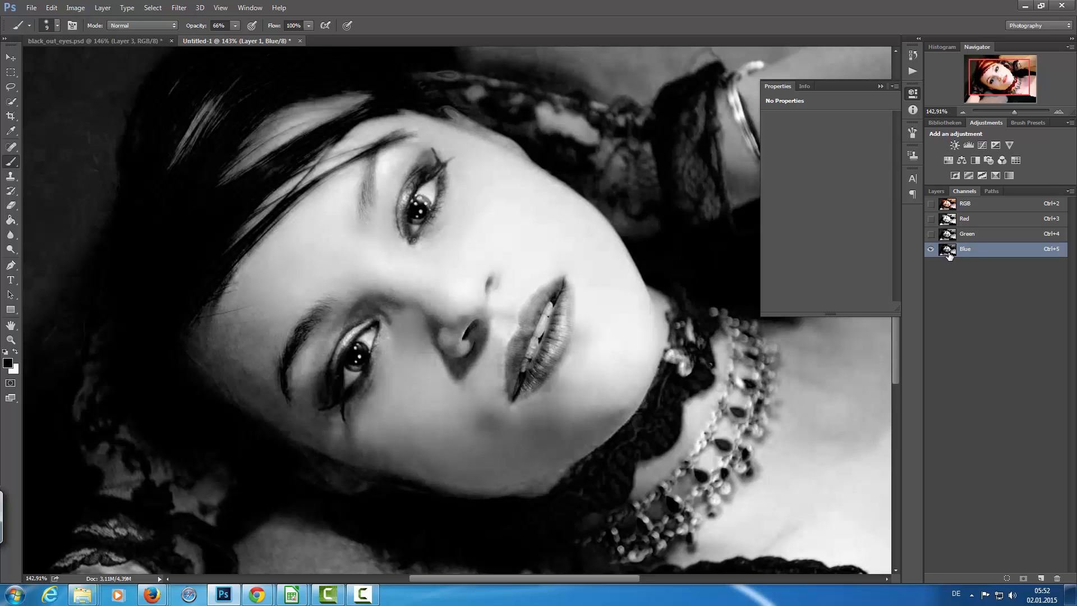
mouse_move(949, 256)
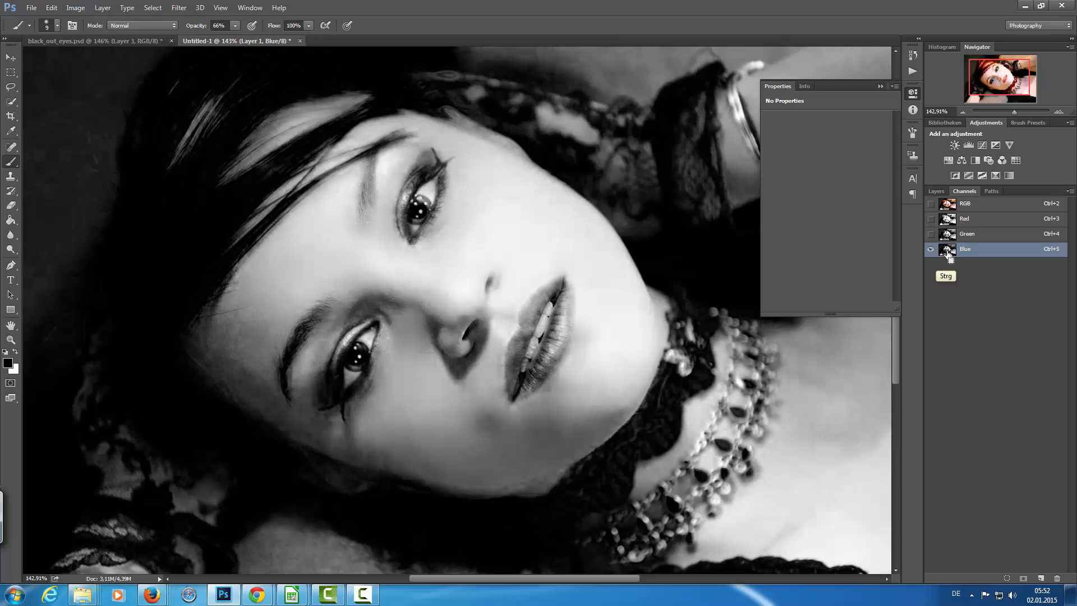
click(948, 249)
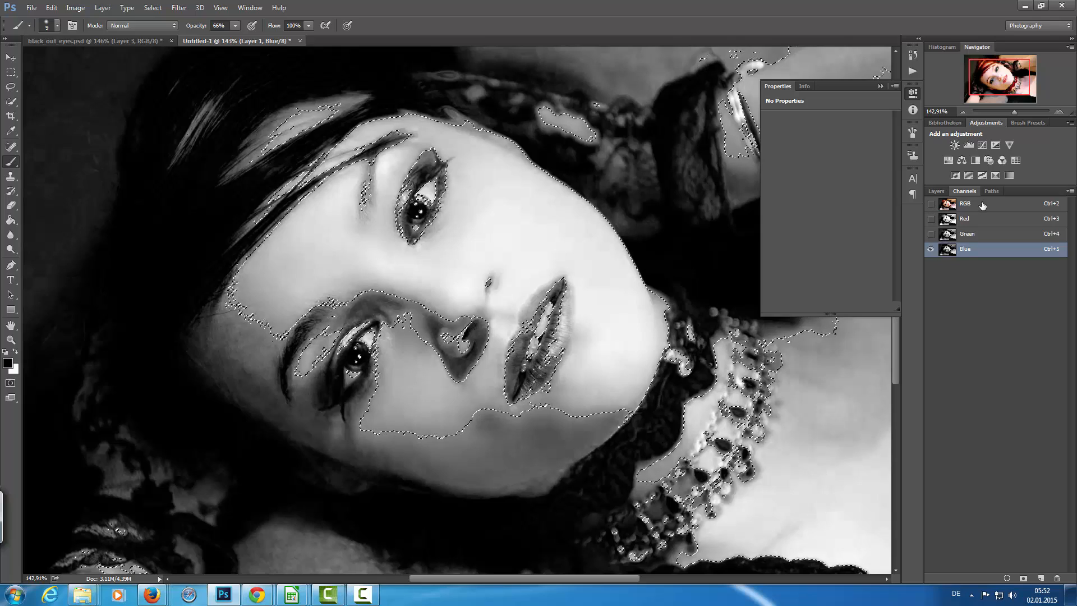
click(935, 190)
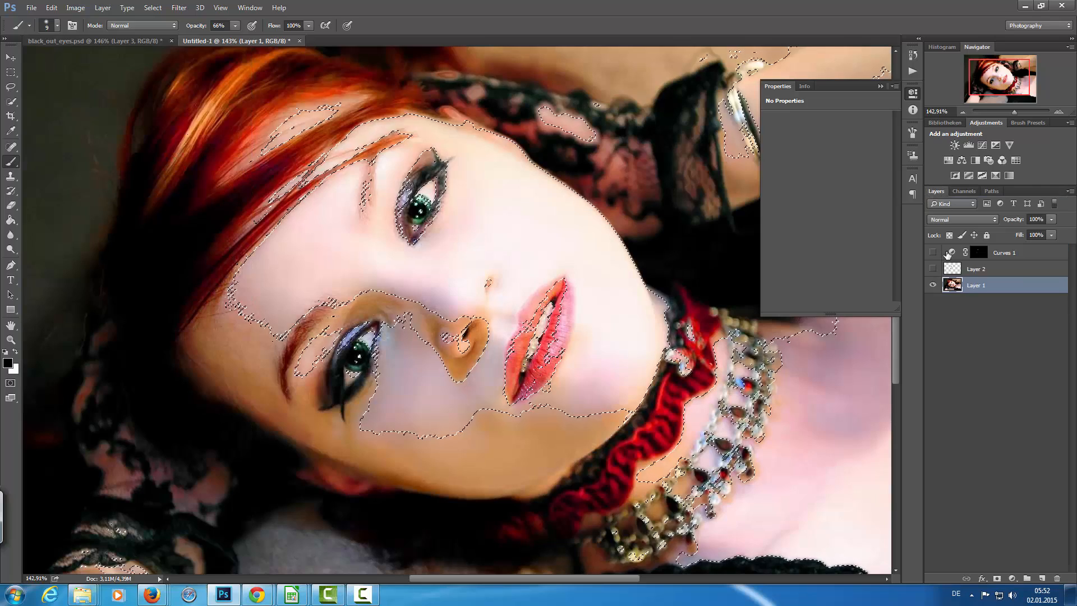
click(932, 252)
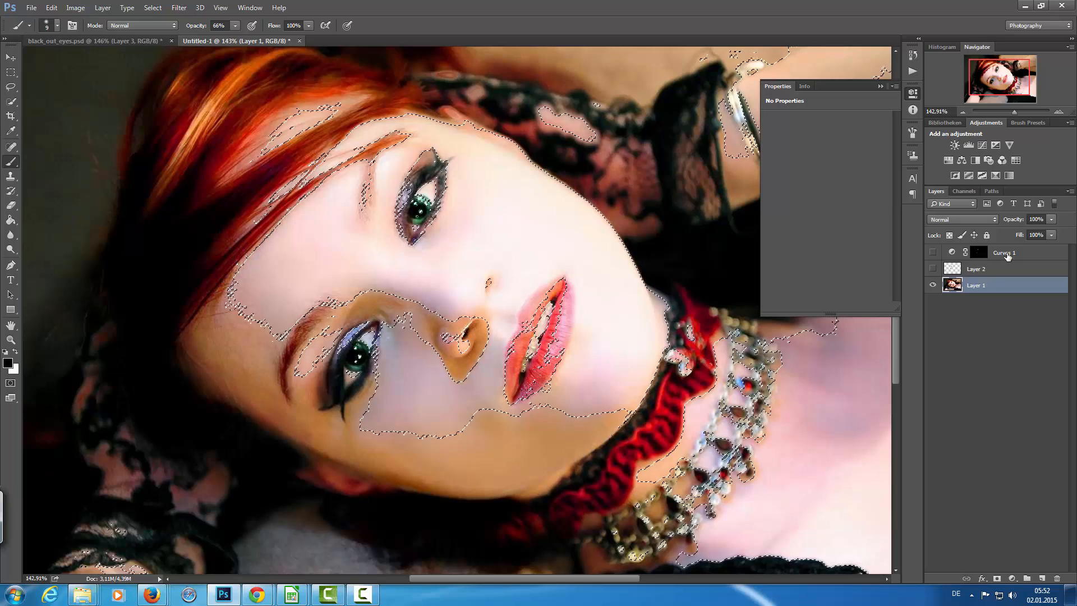
Add a new layer above Curves 1 and paint white catchlights into both eyes within the selection
click(1003, 253)
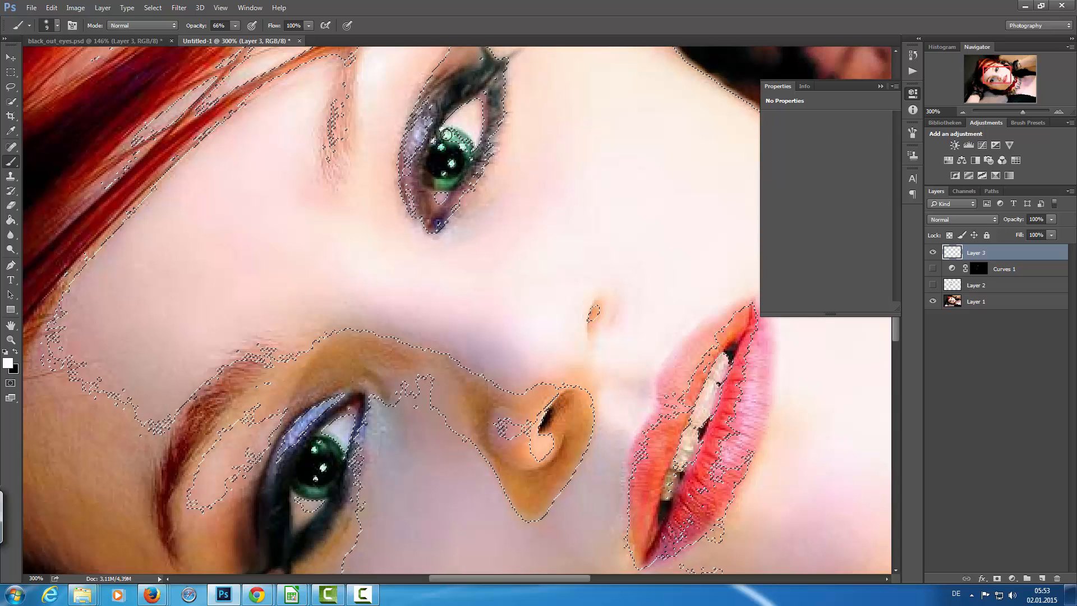
click(443, 135)
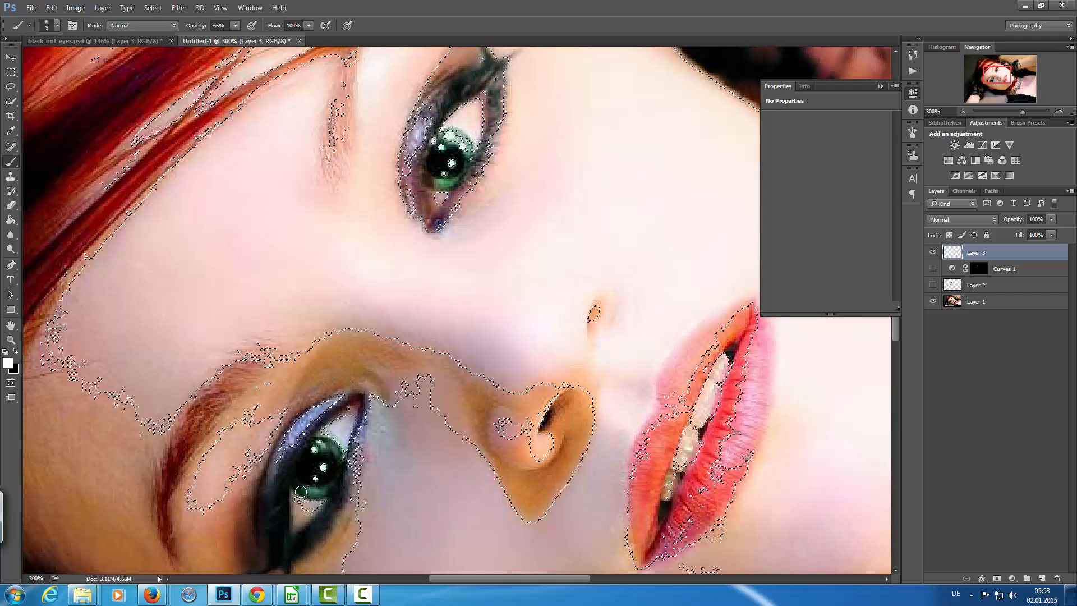
mouse_move(318, 494)
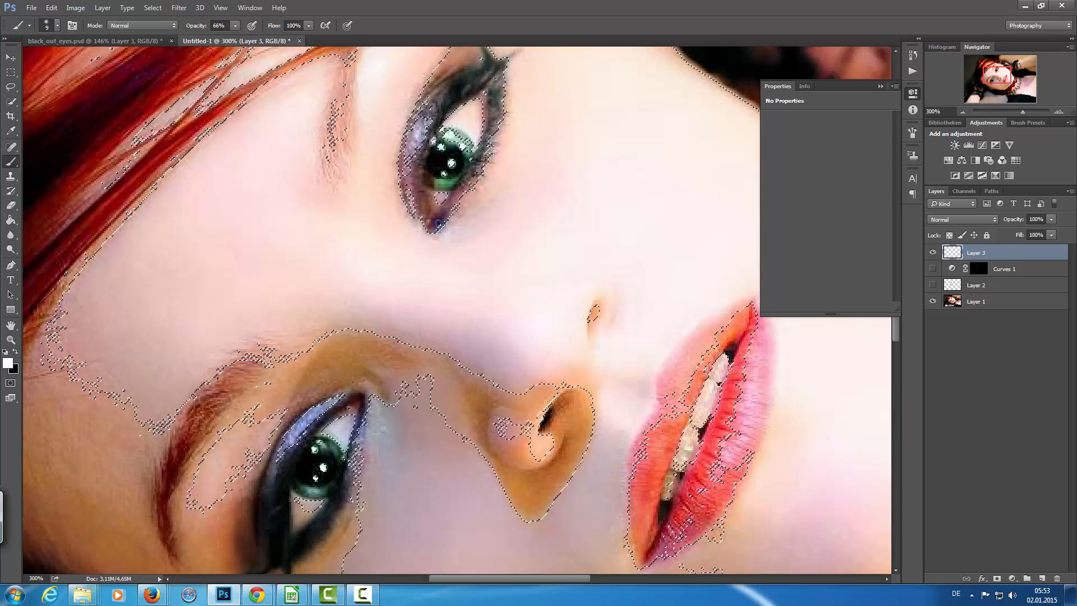
click(932, 268)
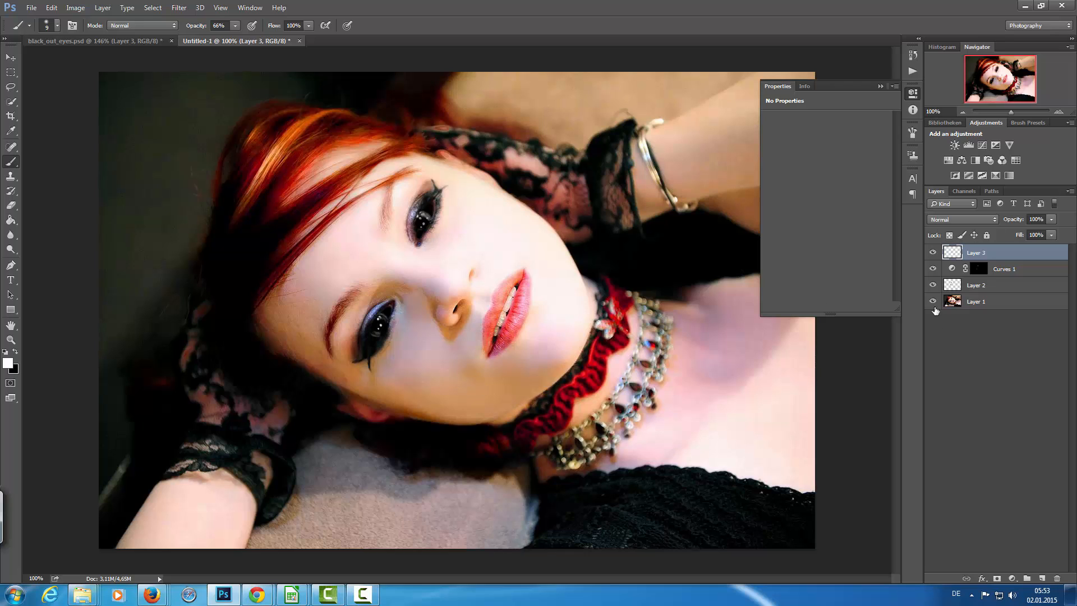
Show only the original photo layer to compare against the black-eyed result
click(931, 301)
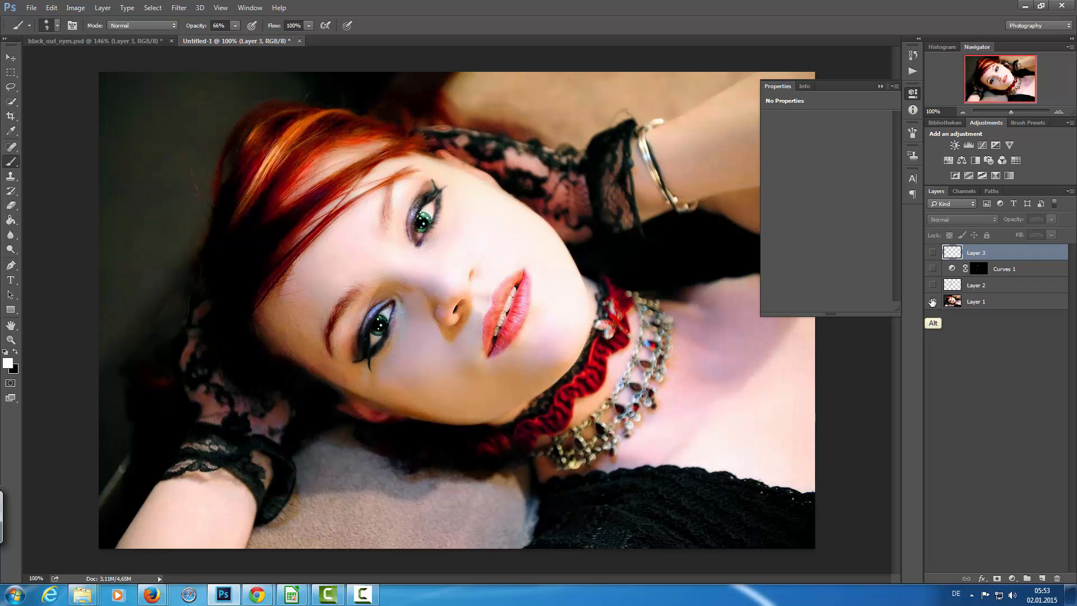